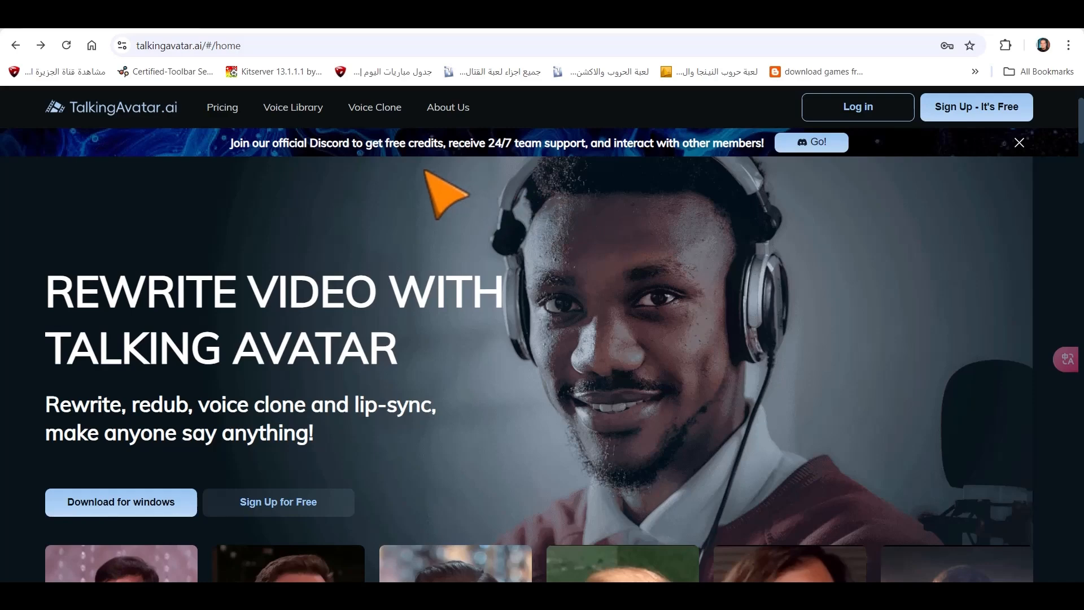
{"action": "mouse_move", "coordinate": [449, 221]}
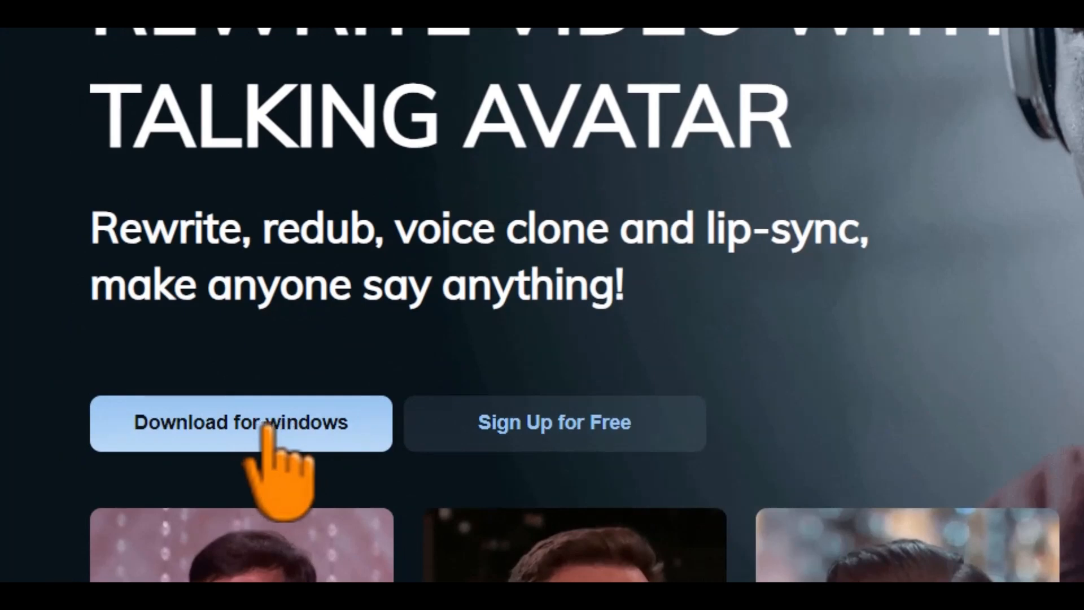
{"action": "mouse_move", "coordinate": [277, 449]}
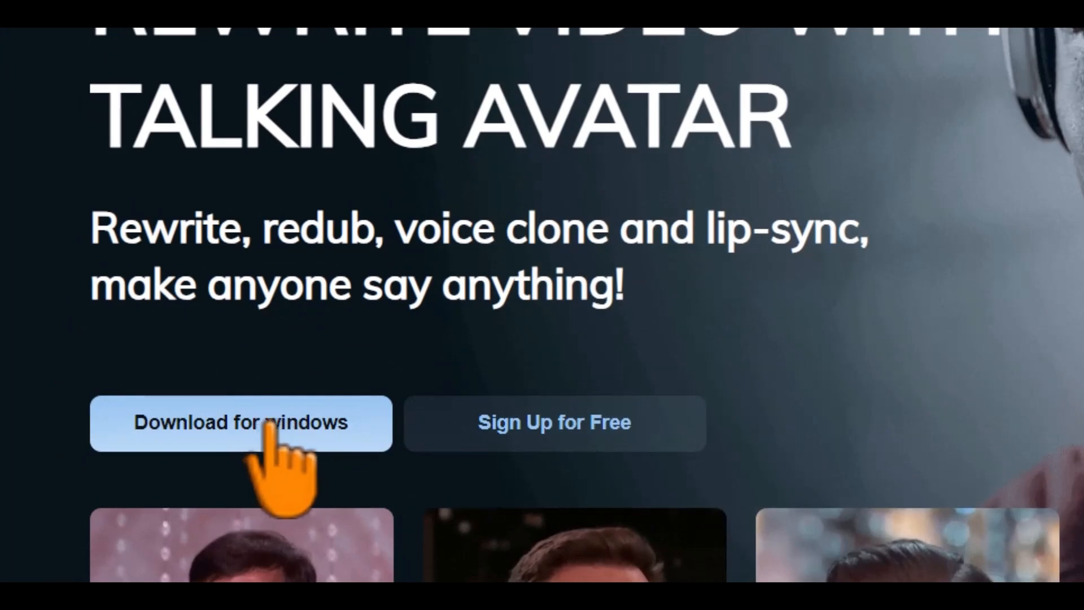
Download the Windows app, start sign-up, agree to the terms and continue with e-mail registration.
{"action": "scroll", "scroll_direction": "down", "scroll_amount": 3}
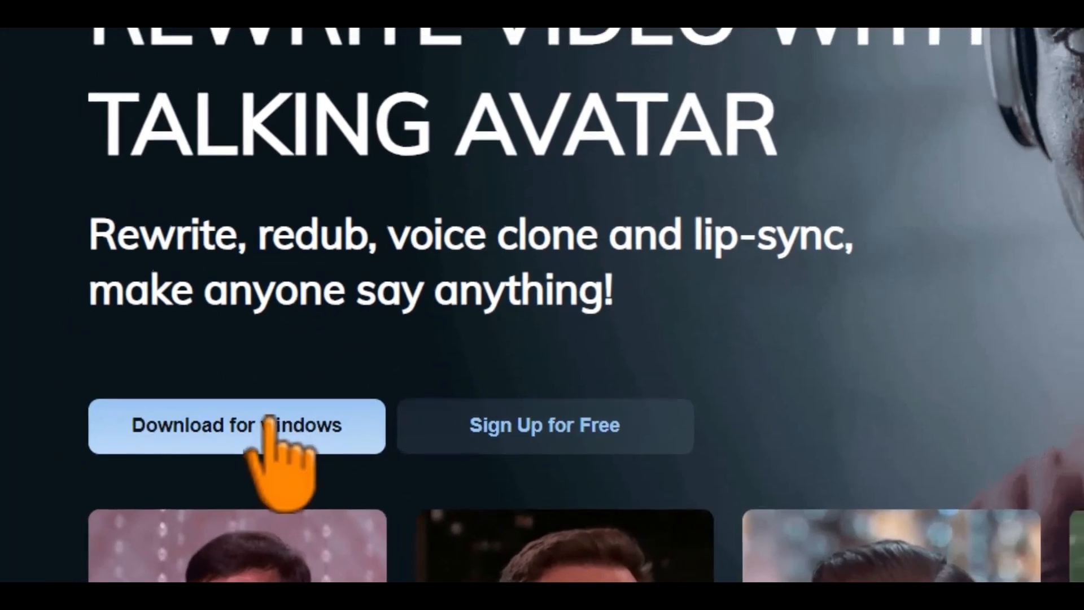
{"action": "left_click", "coordinate": [544, 426]}
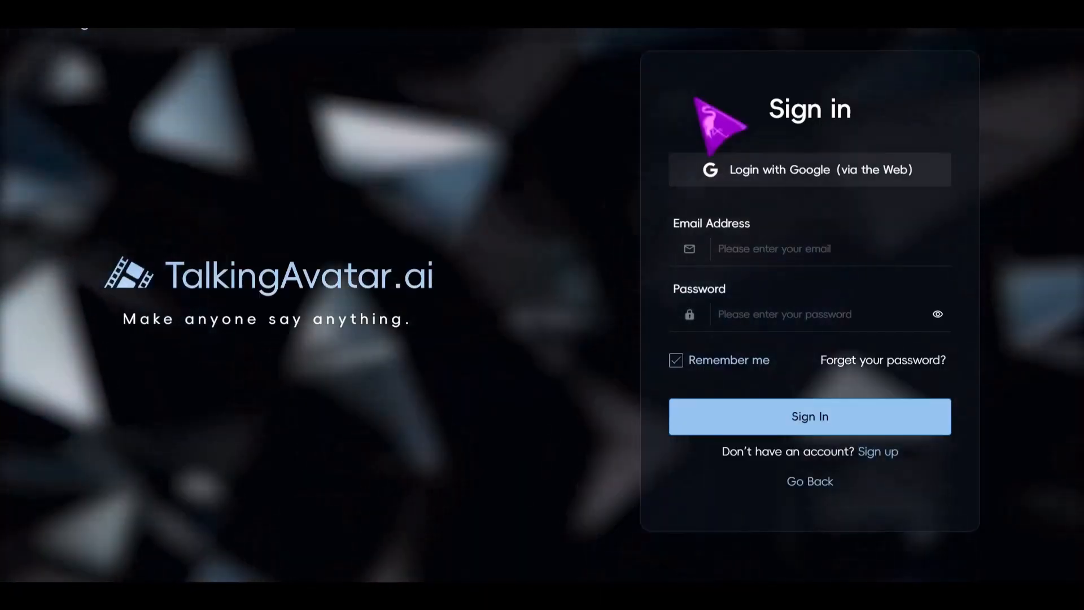
{"action": "mouse_move", "coordinate": [795, 228]}
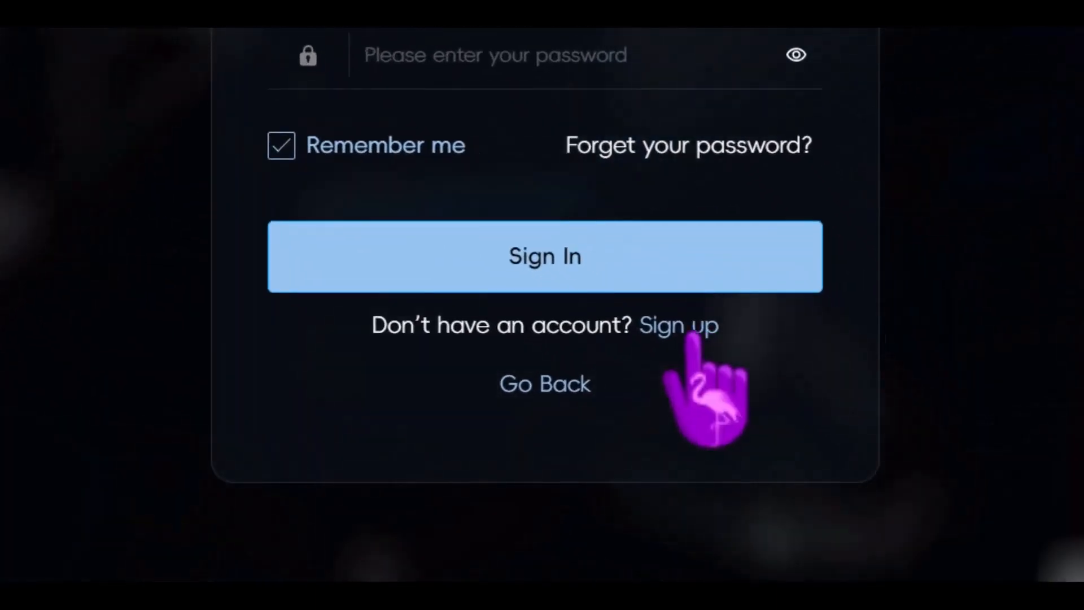
{"action": "left_click", "coordinate": [679, 326]}
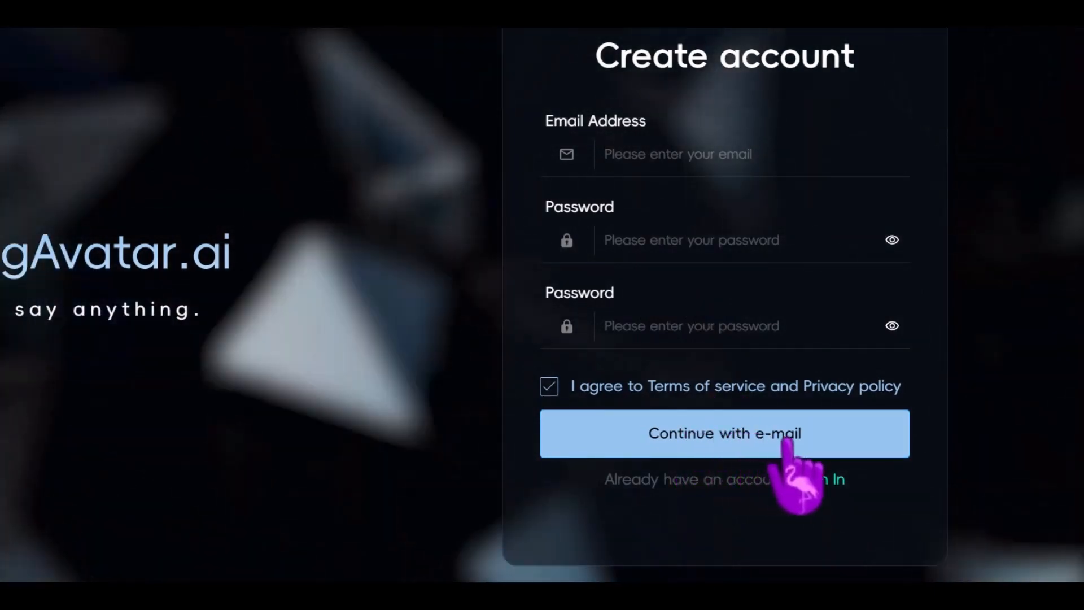
{"action": "left_click", "coordinate": [726, 434]}
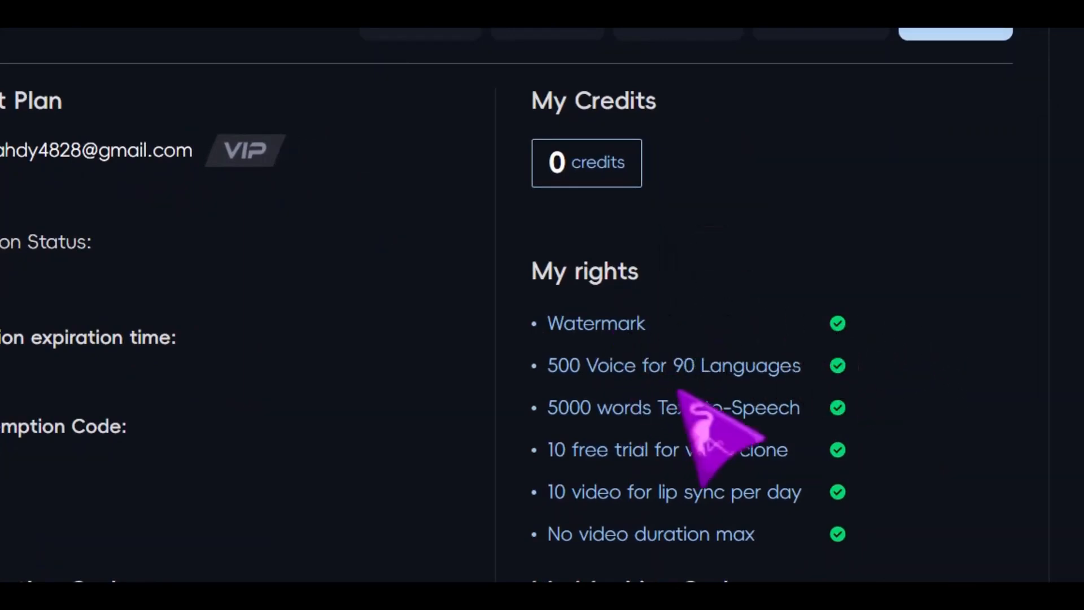
{"action": "mouse_move", "coordinate": [677, 430]}
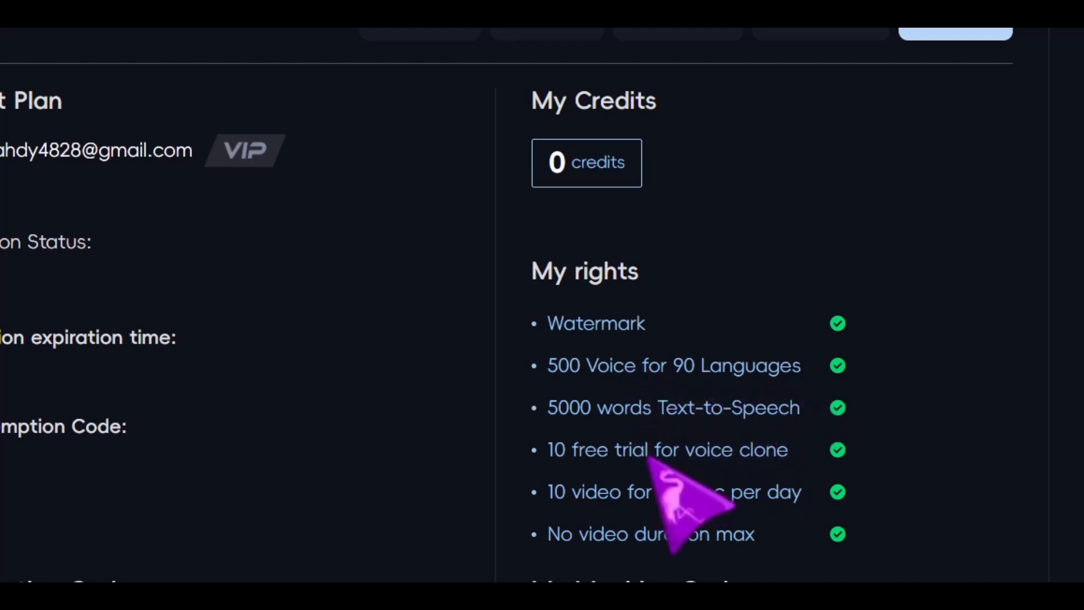
{"action": "mouse_move", "coordinate": [691, 491]}
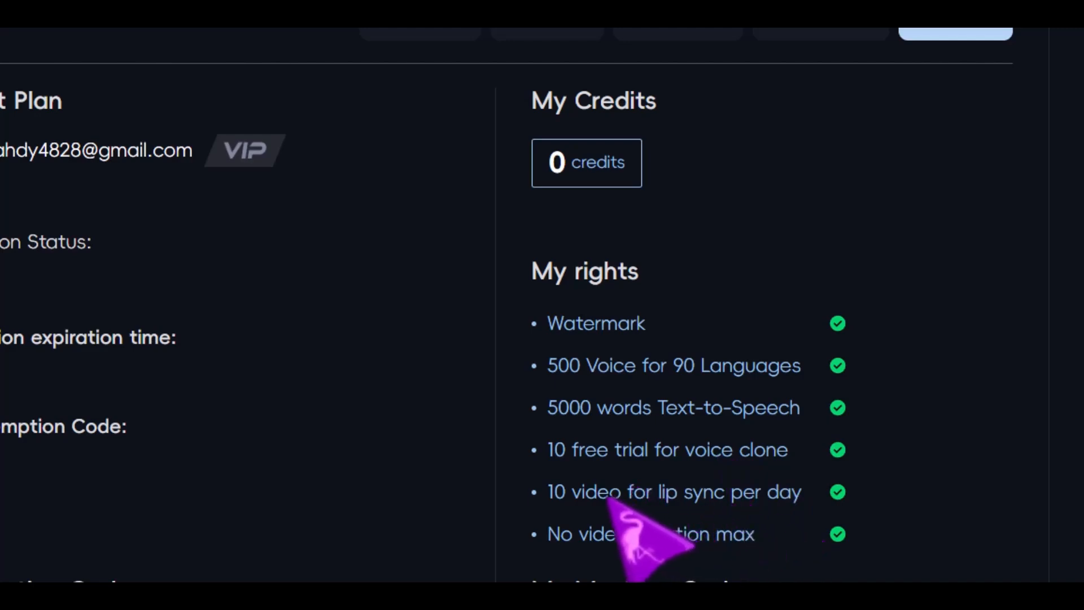
{"action": "mouse_move", "coordinate": [760, 540]}
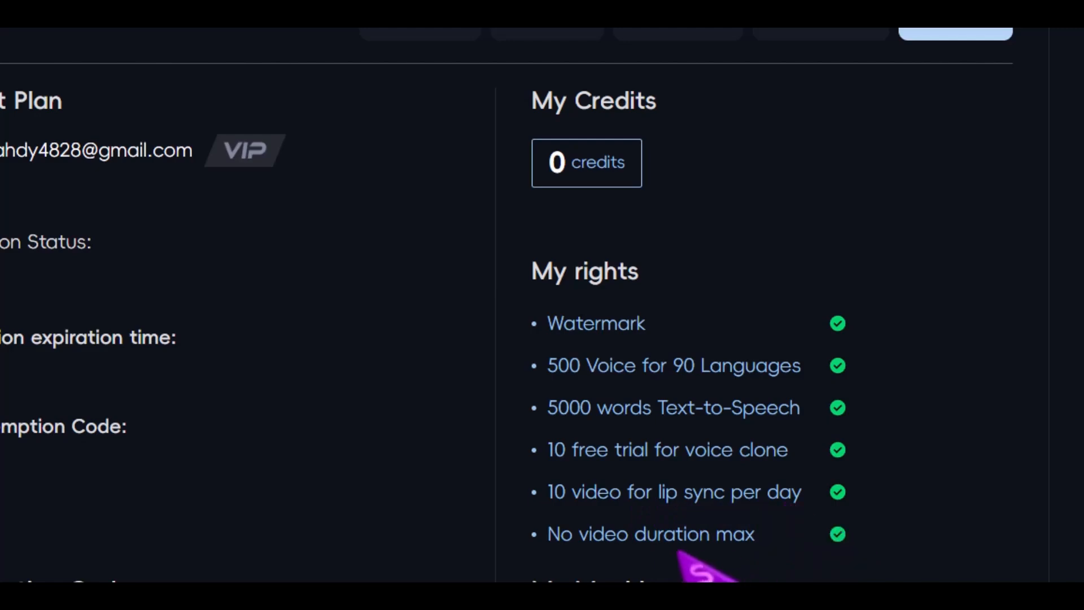
{"action": "mouse_move", "coordinate": [816, 567]}
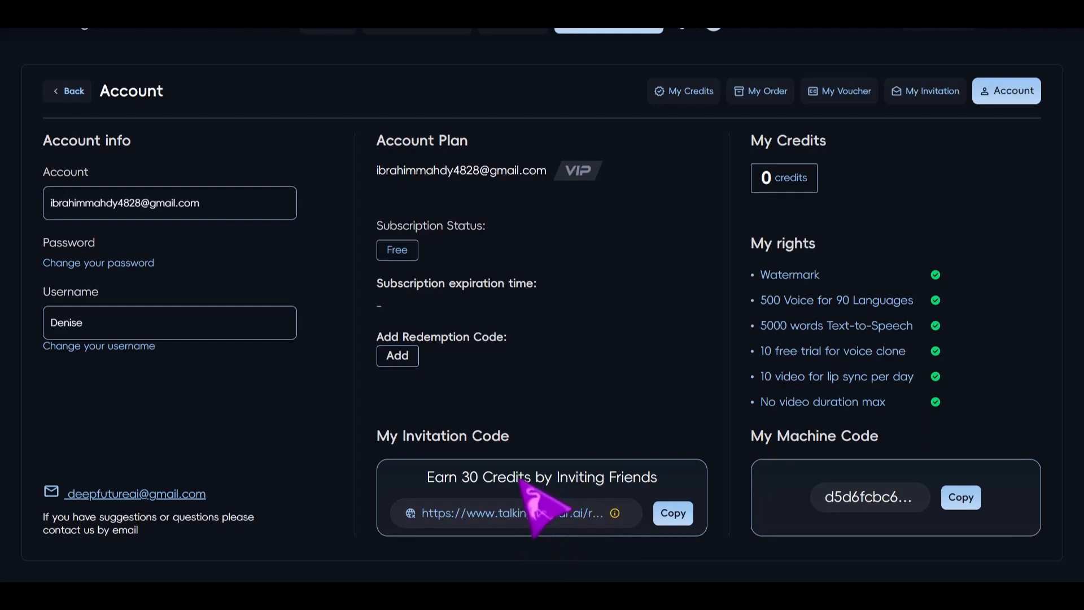
{"action": "mouse_move", "coordinate": [705, 429]}
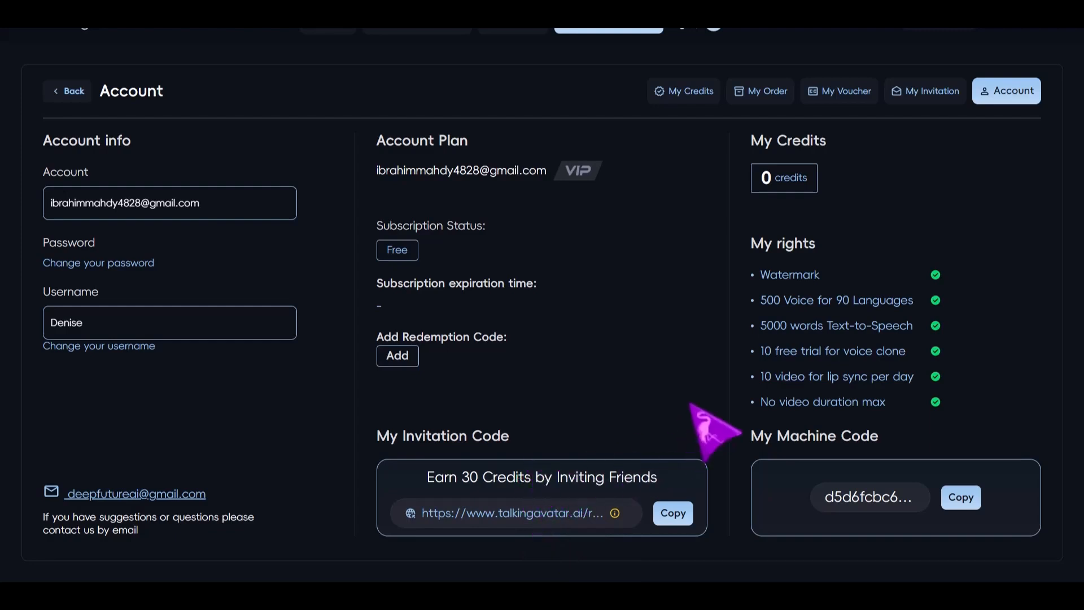
{"action": "mouse_move", "coordinate": [833, 359]}
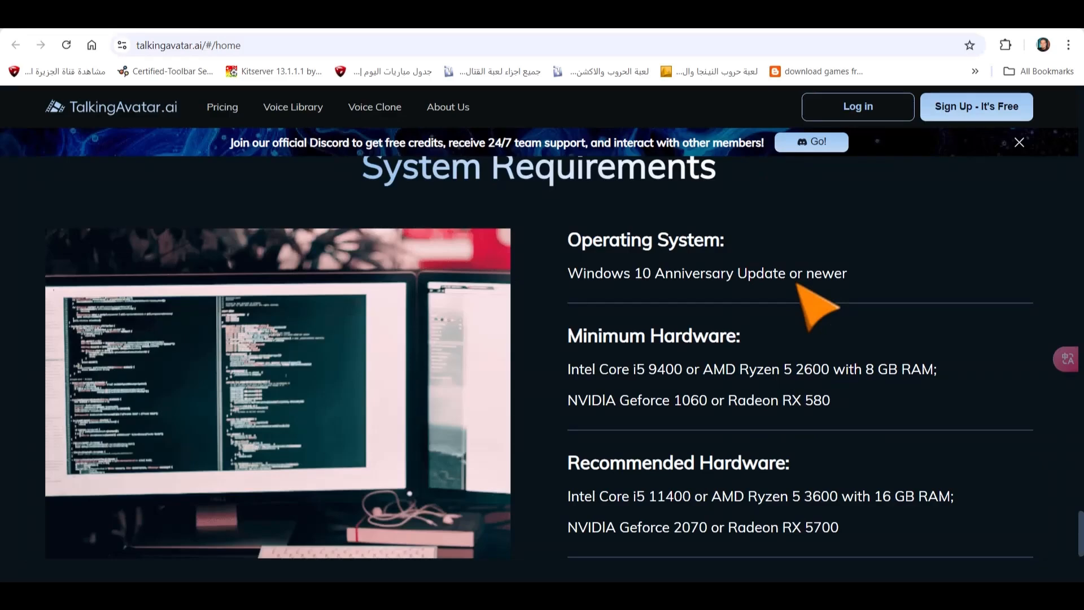
{"action": "scroll", "scroll_direction": "down", "scroll_amount": 3}
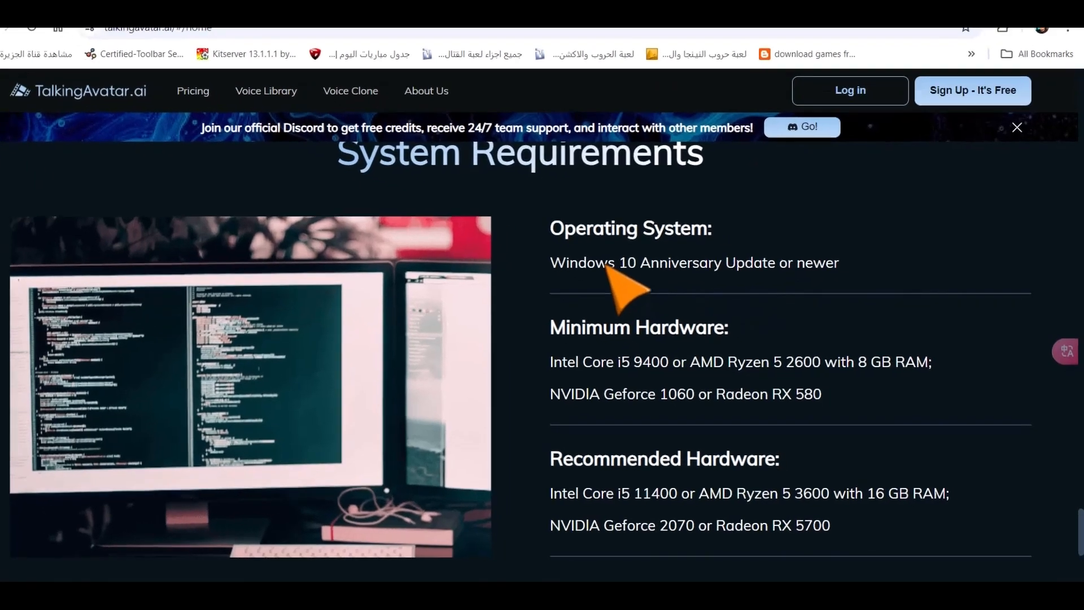
{"action": "scroll", "scroll_direction": "down", "scroll_amount": 3}
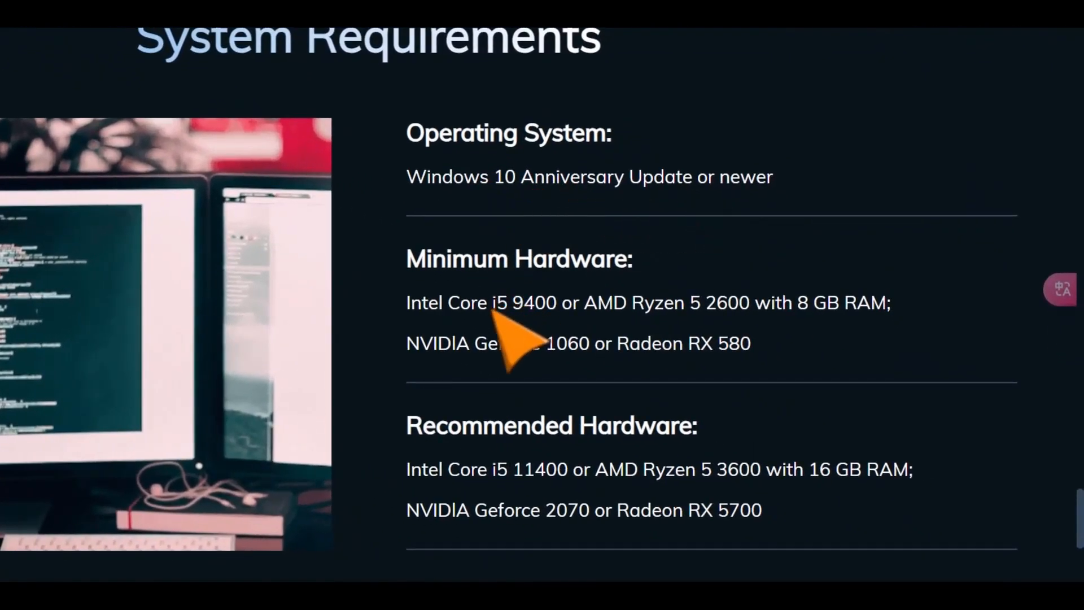
{"action": "mouse_move", "coordinate": [540, 388]}
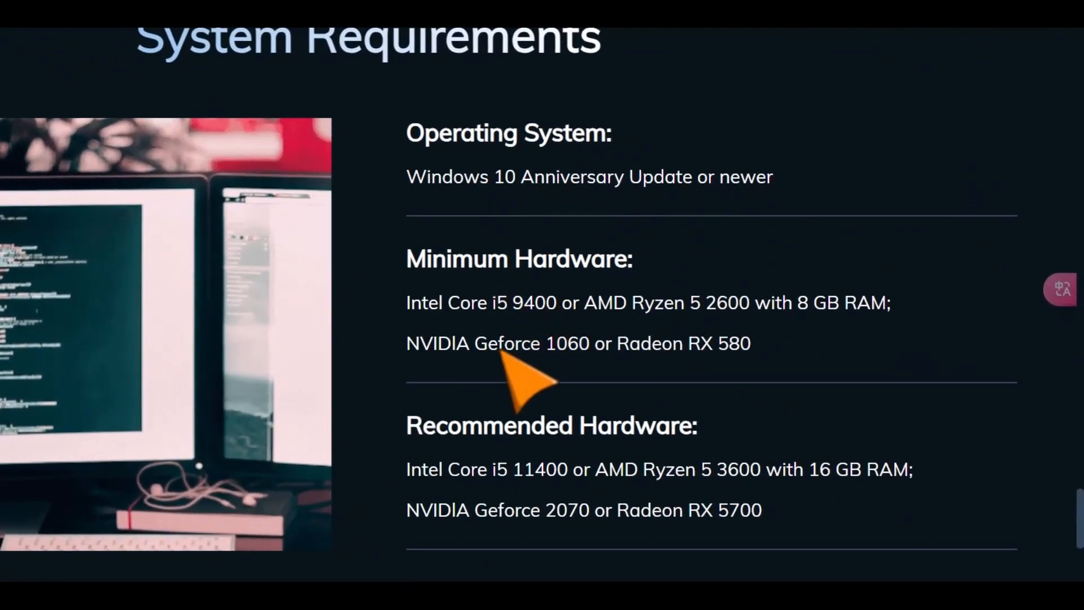
{"action": "mouse_move", "coordinate": [588, 377]}
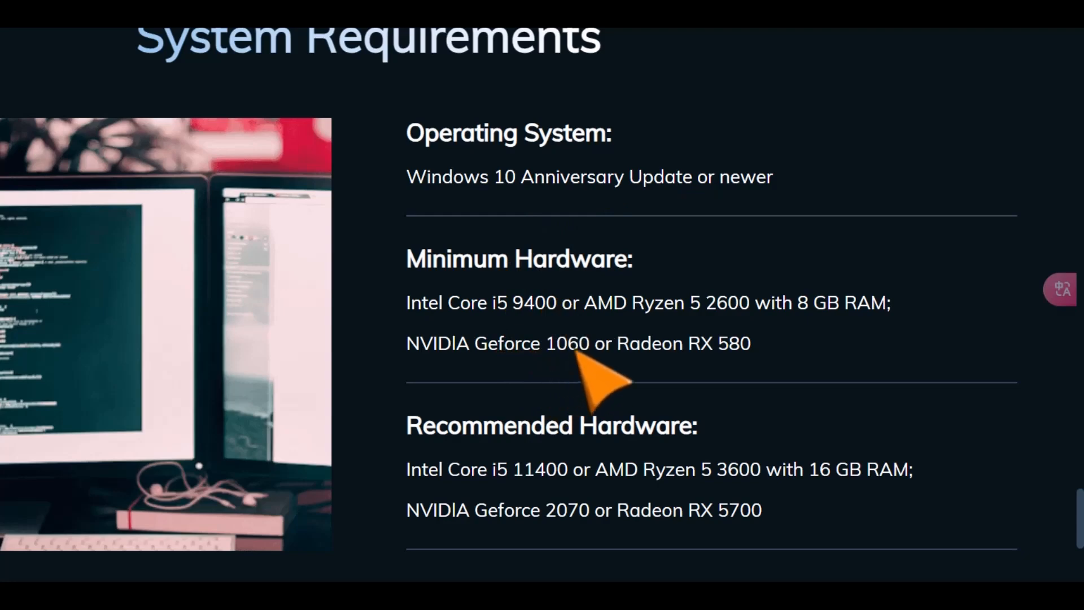
{"action": "mouse_move", "coordinate": [775, 388]}
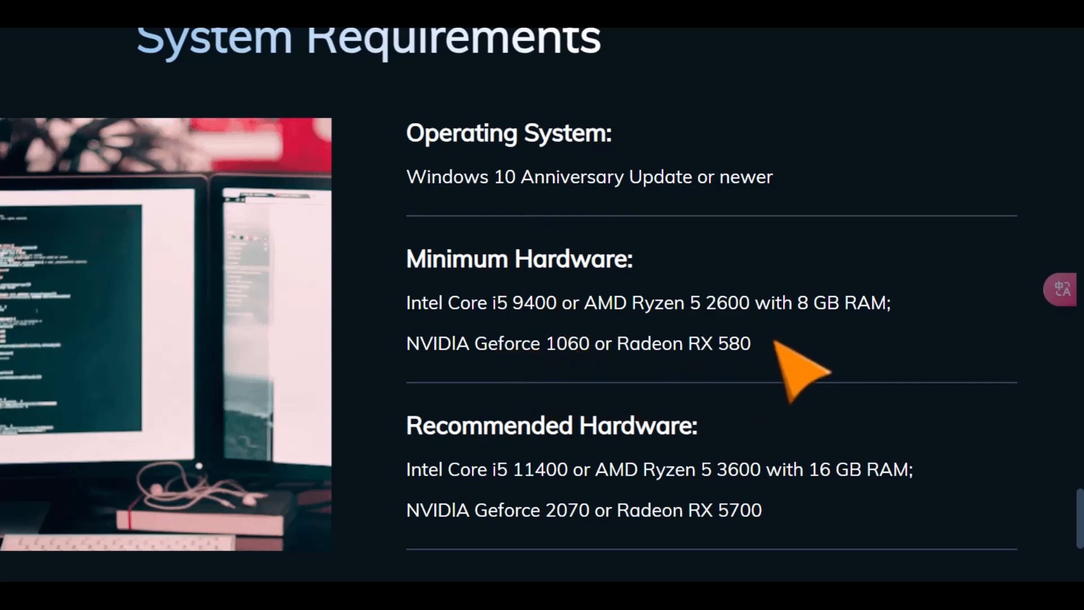
{"action": "mouse_move", "coordinate": [651, 346]}
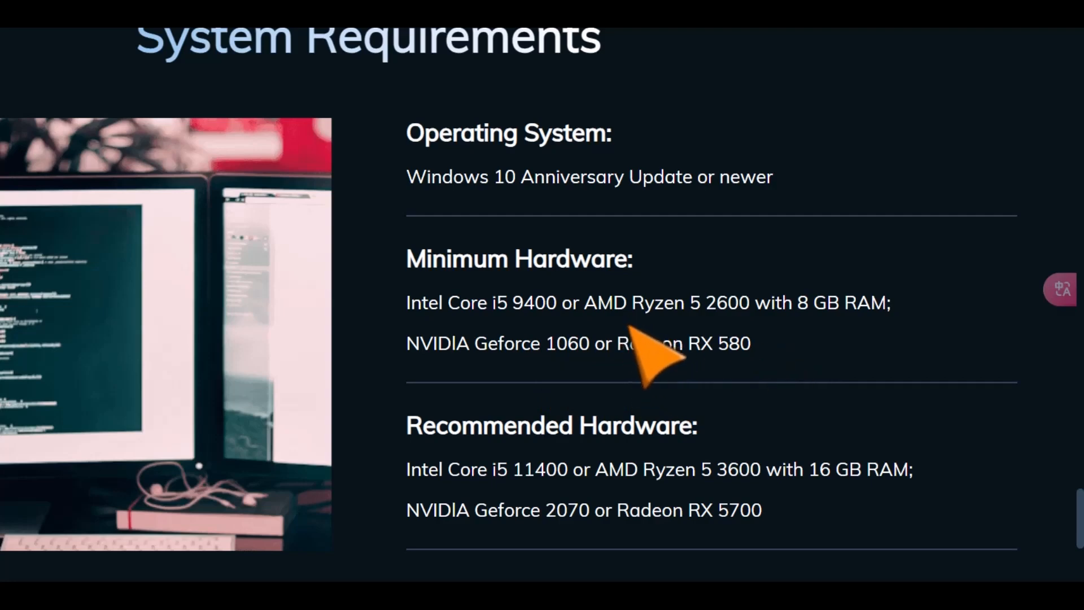
{"action": "mouse_move", "coordinate": [658, 374]}
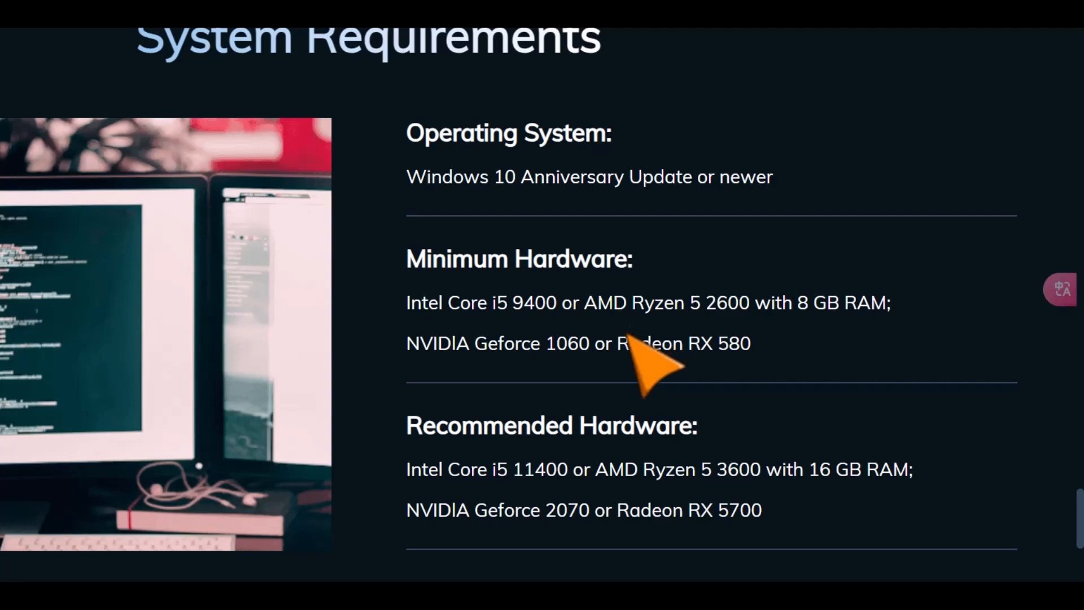
{"action": "mouse_move", "coordinate": [567, 373]}
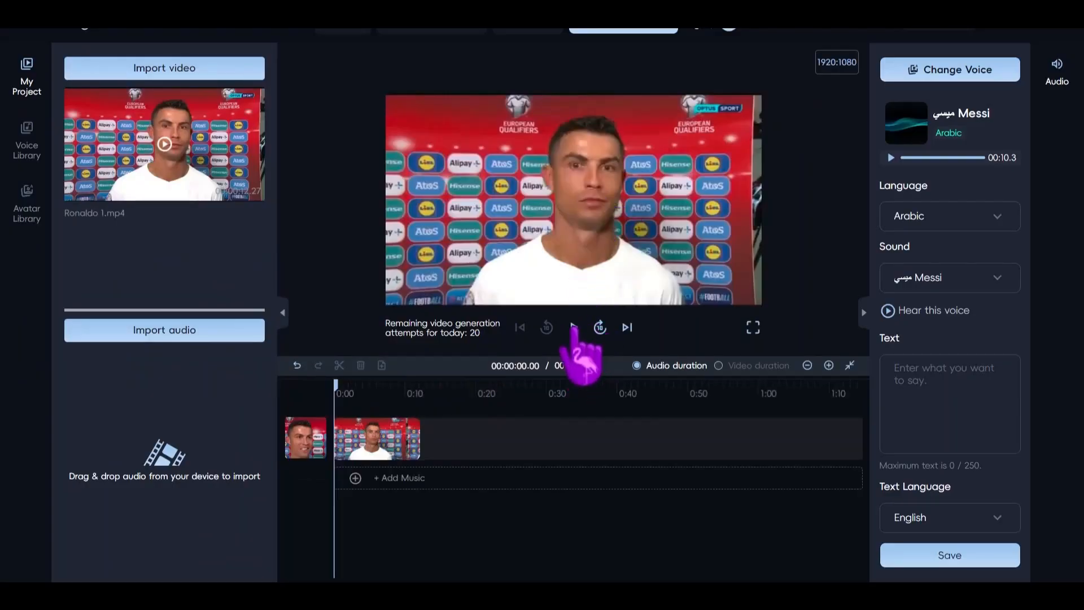
Preview the imported Ronaldo 1.mp4 clip on the timeline.
{"action": "left_click", "coordinate": [572, 327]}
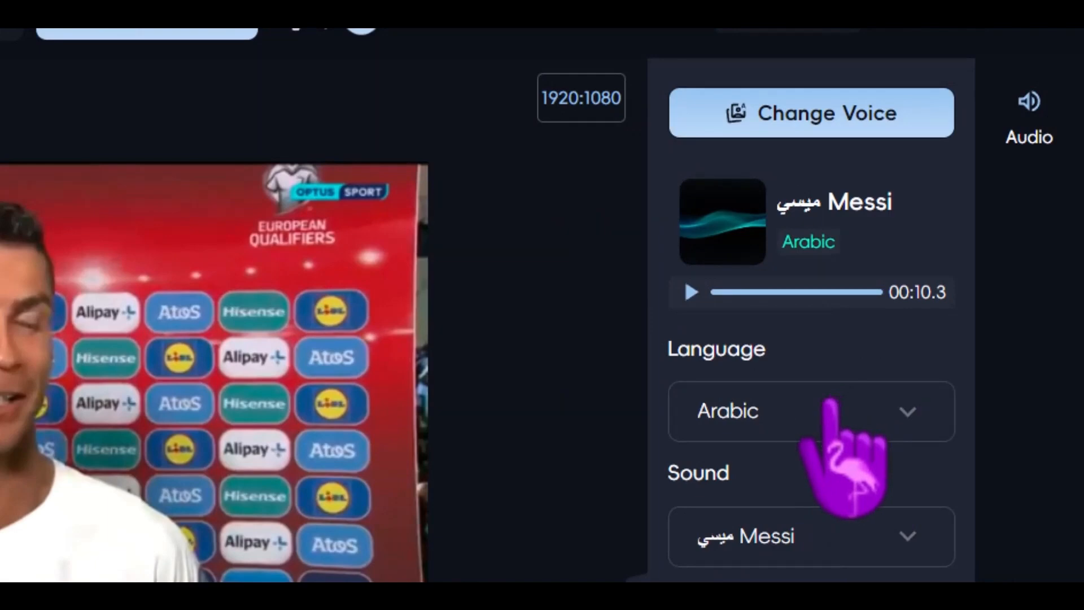
{"action": "left_click", "coordinate": [809, 536]}
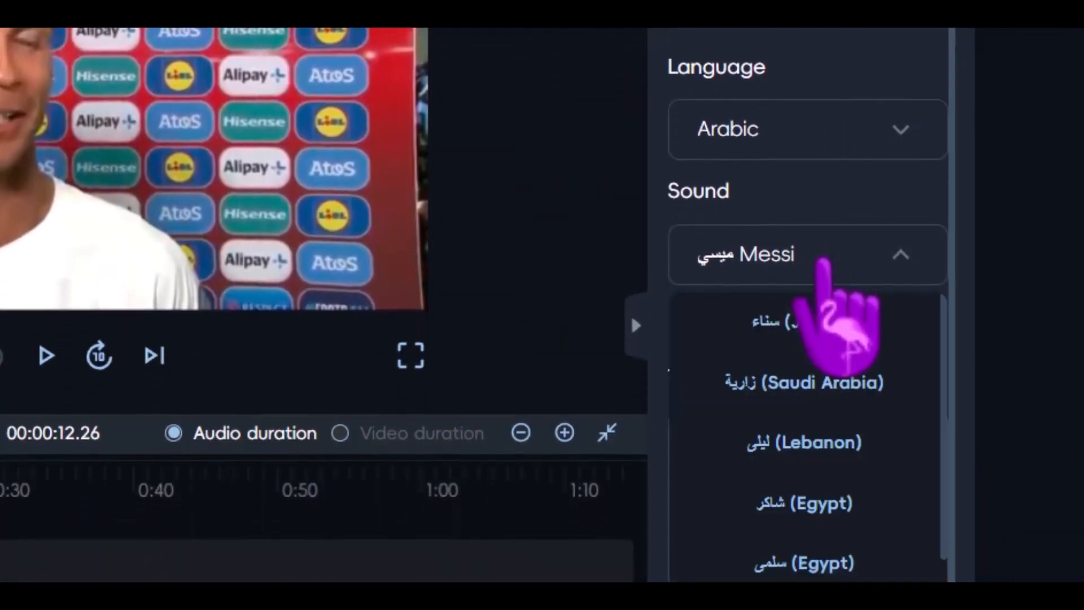
{"action": "scroll", "scroll_direction": "down", "scroll_amount": 3}
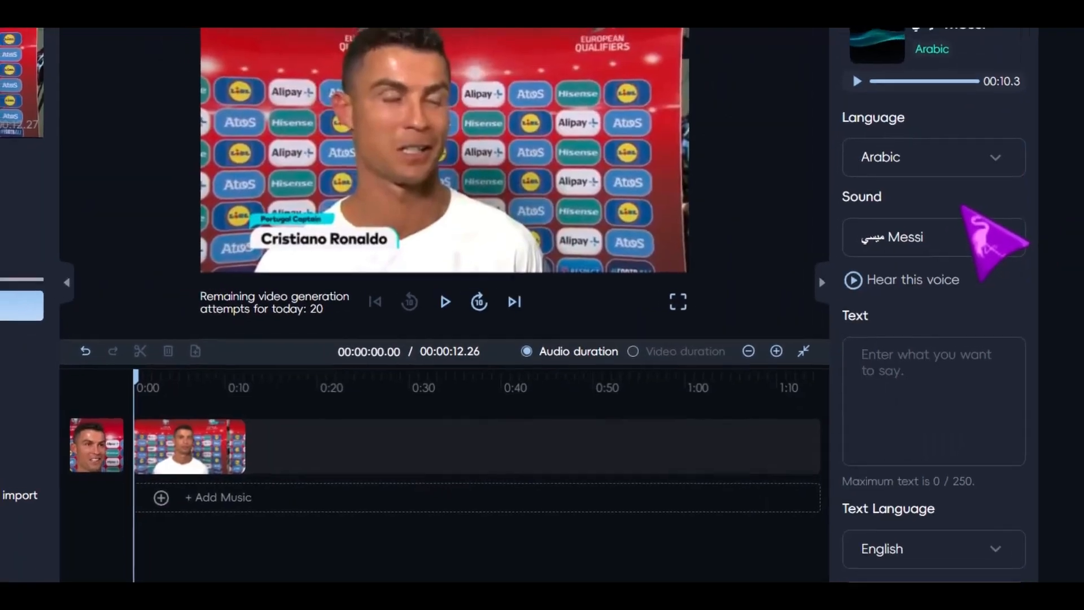
Go to the Voice Library and start adding a new generative cloned voice.
{"action": "left_click", "coordinate": [44, 114]}
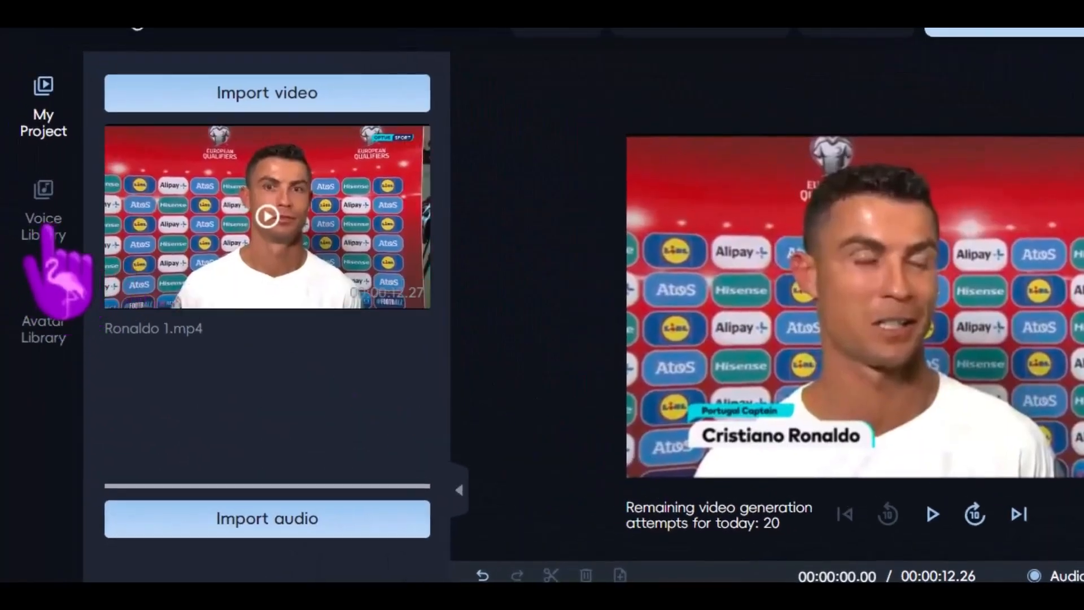
{"action": "left_click", "coordinate": [42, 208]}
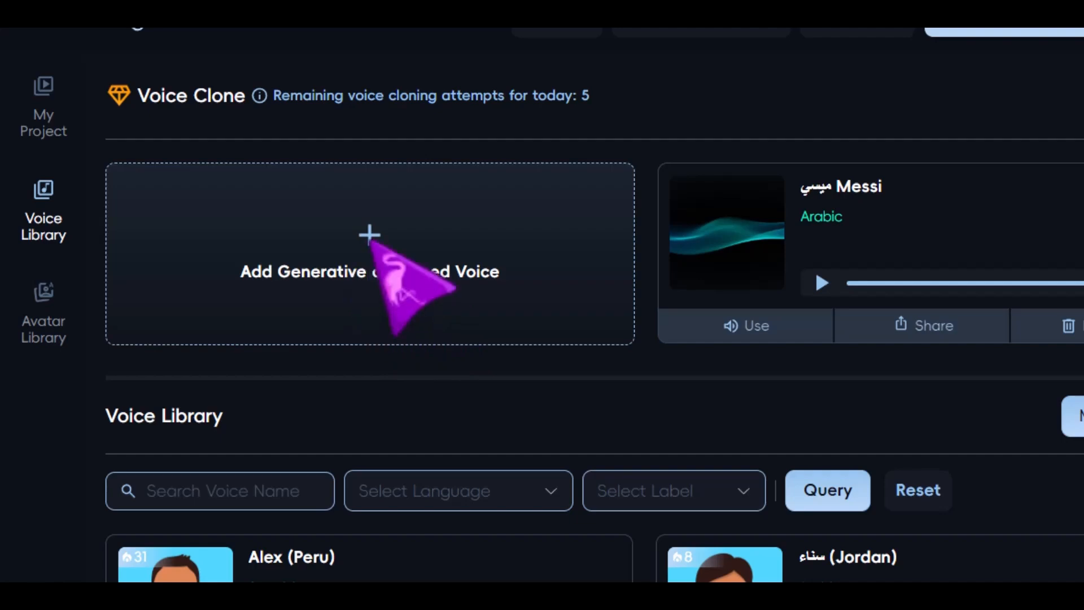
{"action": "left_click", "coordinate": [368, 271]}
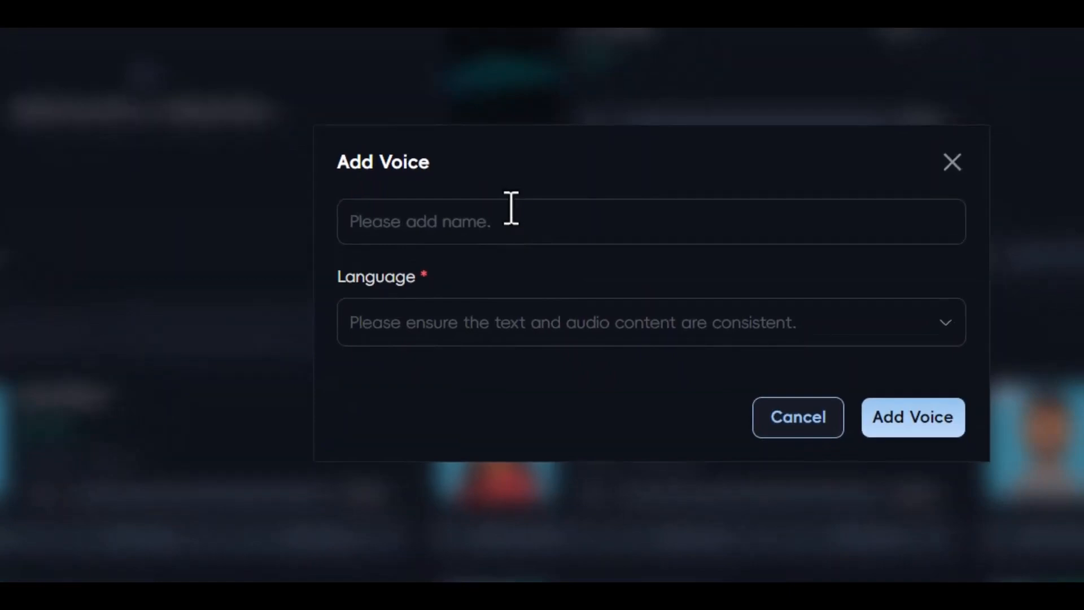
Name the new cloned voice 'Ronaldo'.
{"action": "type", "text": "R"}
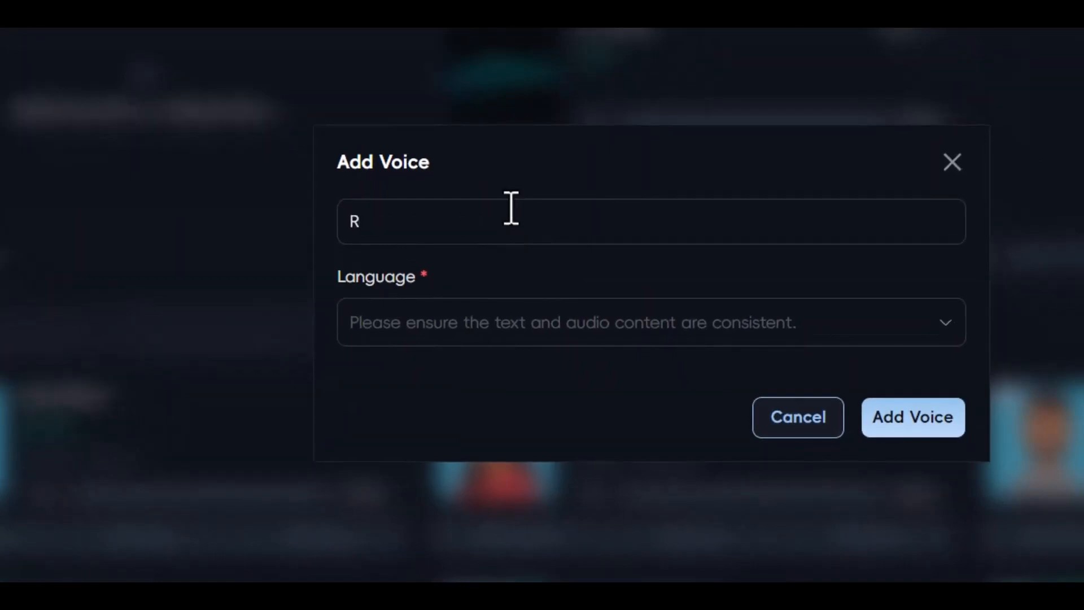
{"action": "type", "text": "onaldo"}
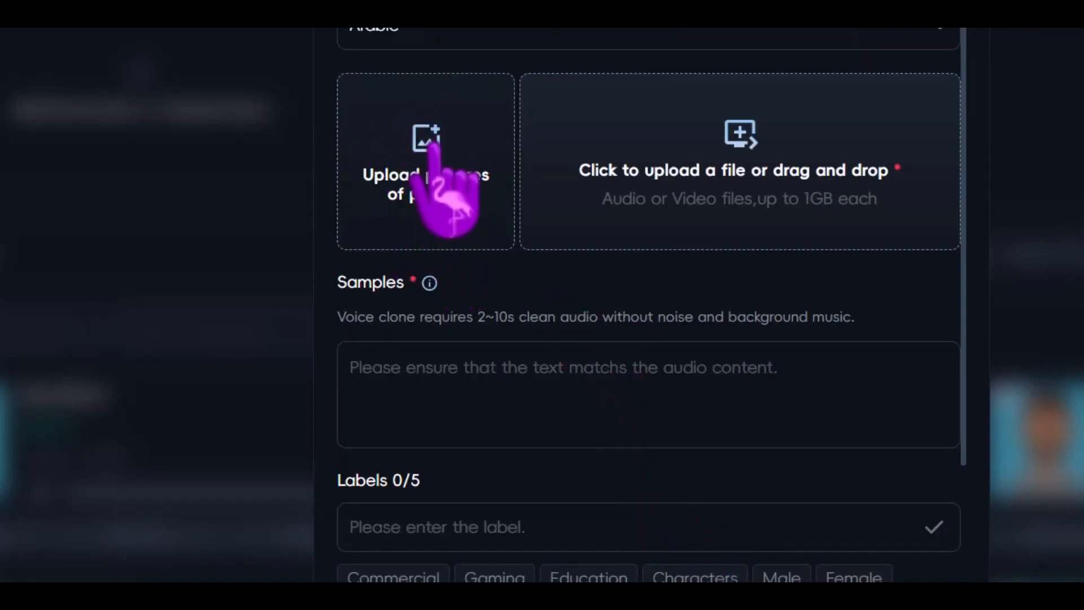
{"action": "mouse_move", "coordinate": [739, 208]}
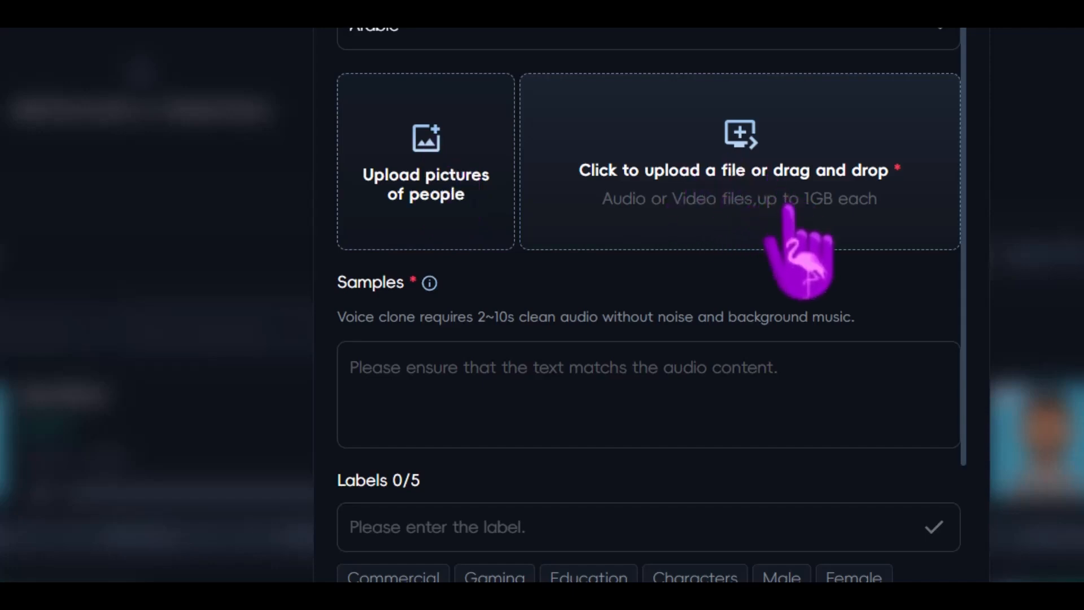
Upload the 12-second sample audio and auto-transcribe it into the transcription box.
{"action": "left_click", "coordinate": [738, 161]}
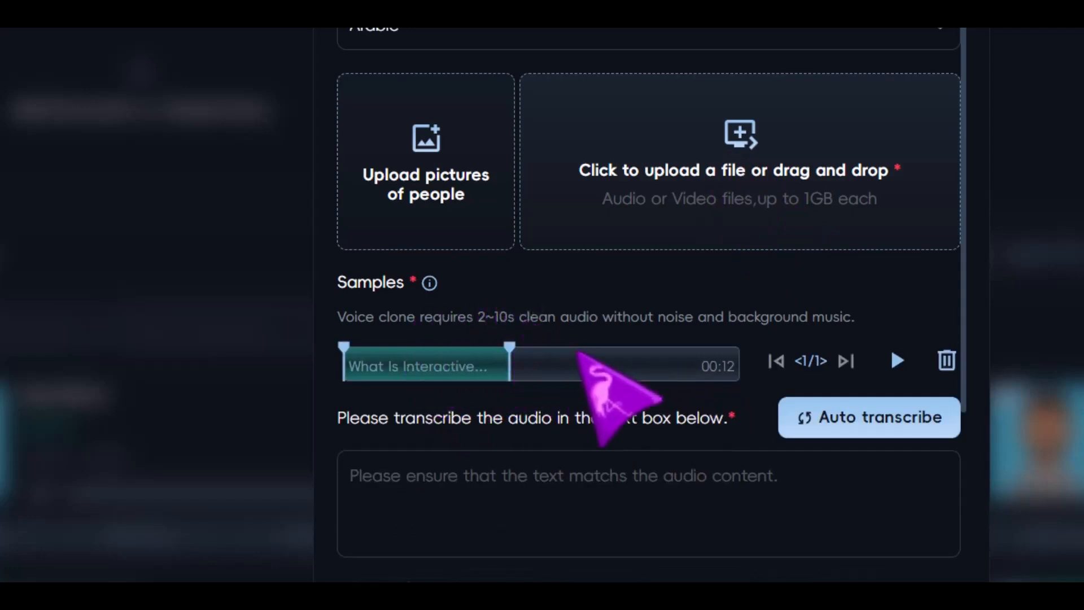
{"action": "mouse_move", "coordinate": [511, 352]}
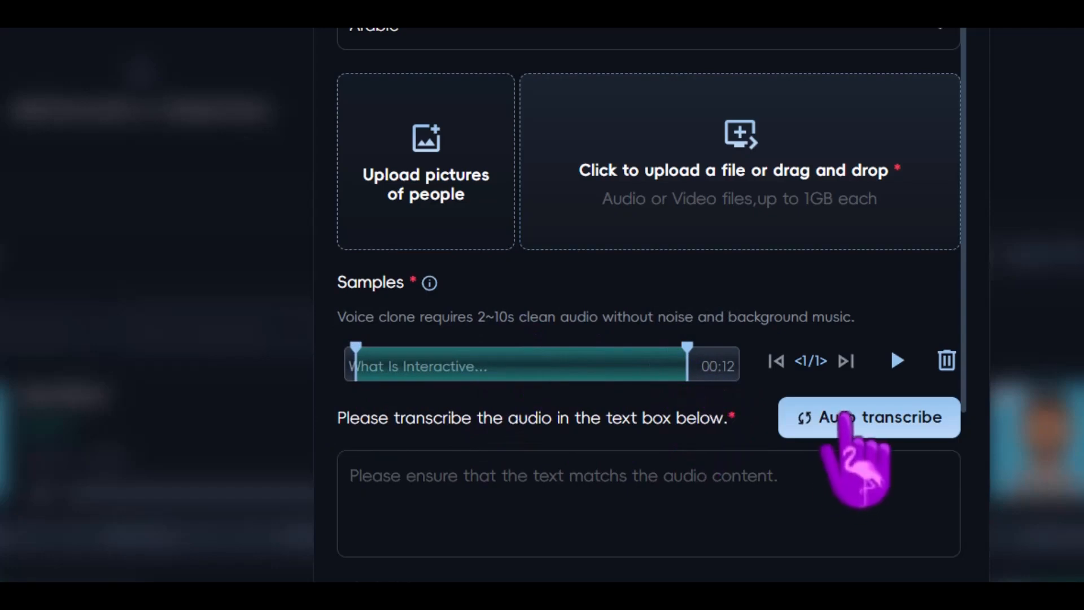
{"action": "left_click", "coordinate": [869, 416]}
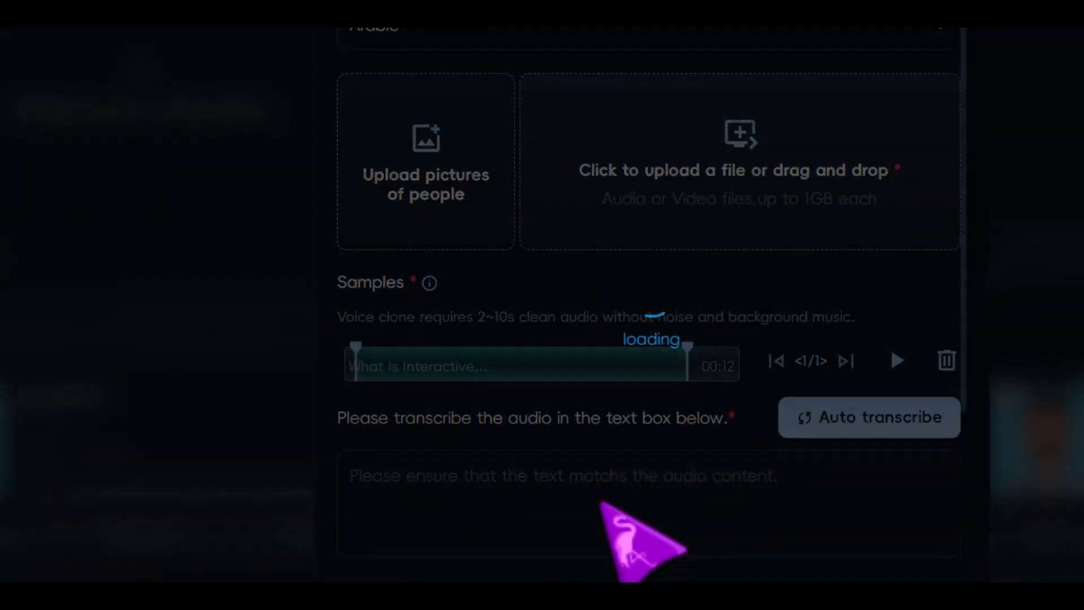
{"action": "left_click", "coordinate": [869, 417]}
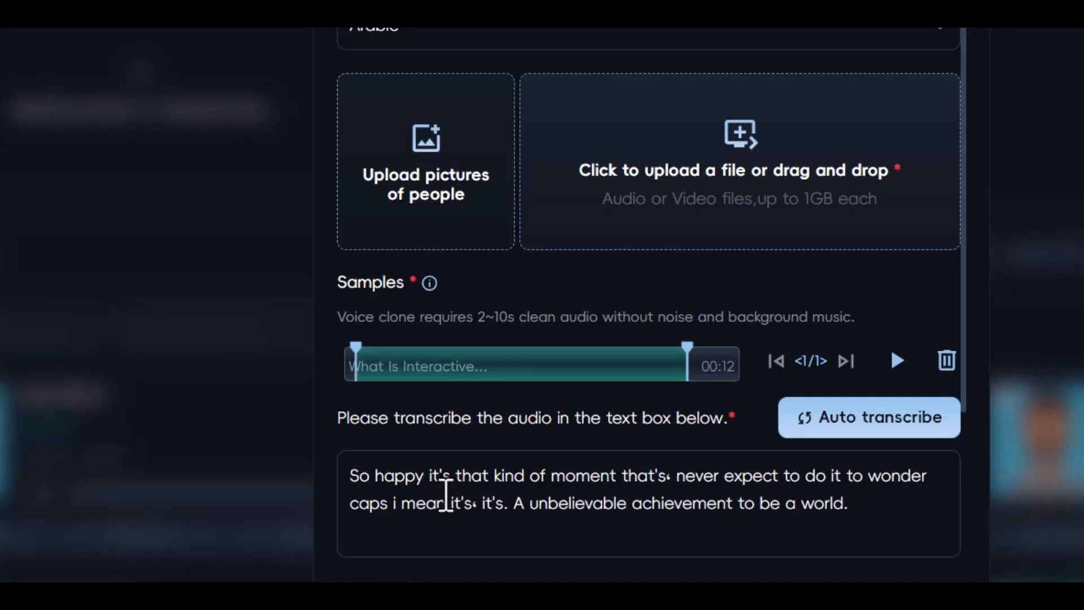
{"action": "scroll", "scroll_direction": "down", "scroll_amount": 3}
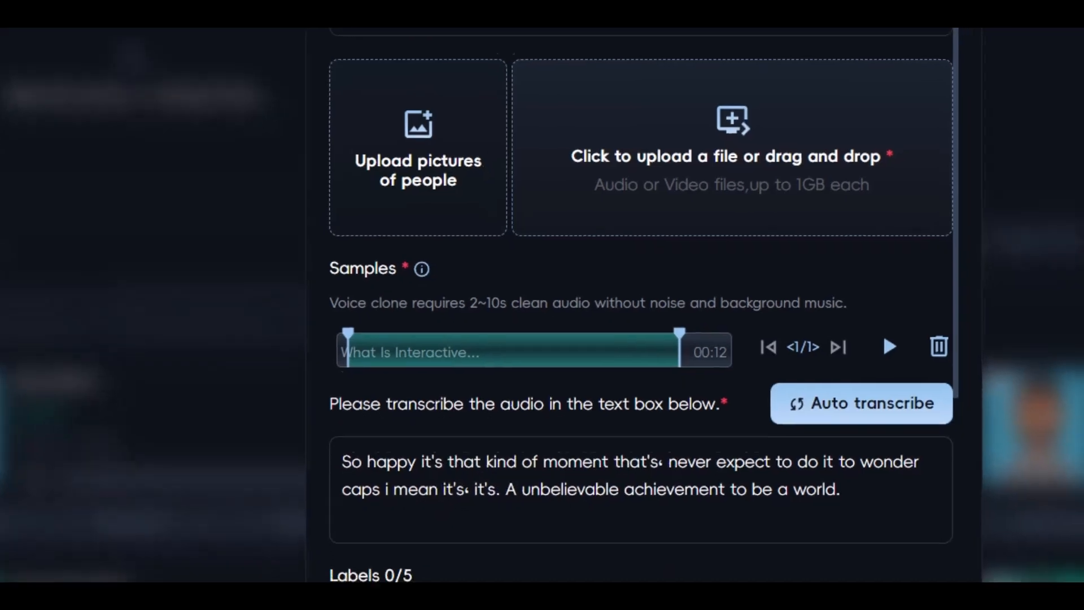
{"action": "scroll", "scroll_direction": "down", "scroll_amount": 3}
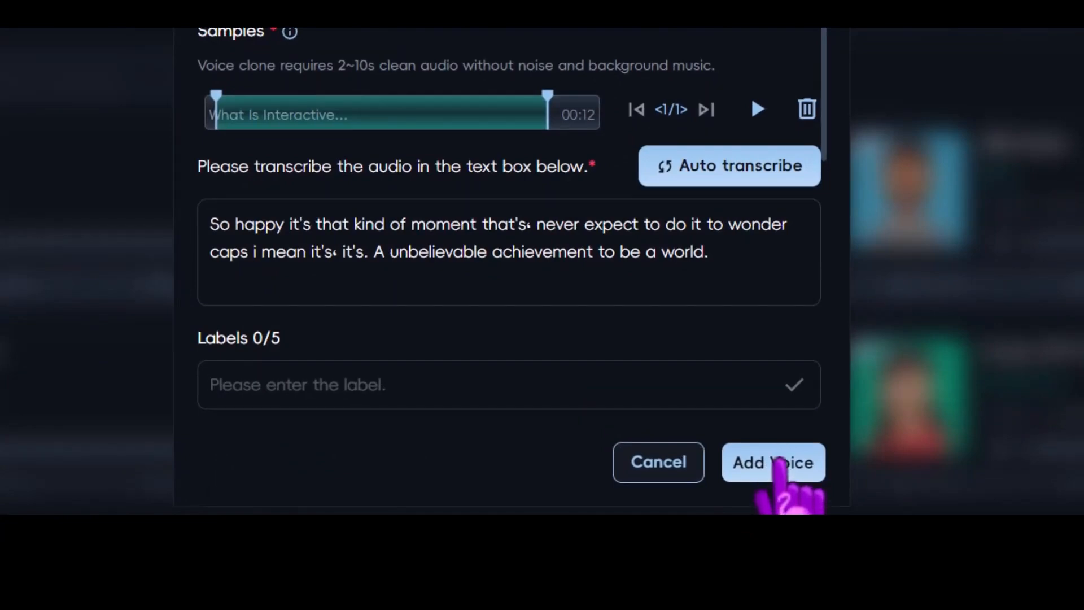
Save the cloned Ronaldo voice and use it as the project's sound.
{"action": "left_click", "coordinate": [773, 462]}
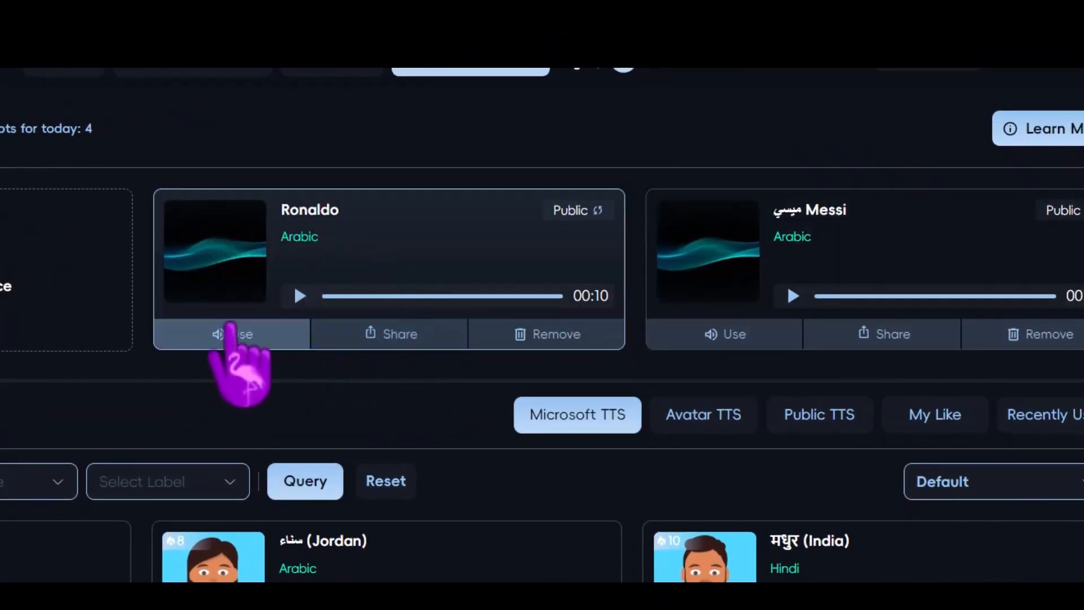
{"action": "left_click", "coordinate": [232, 335]}
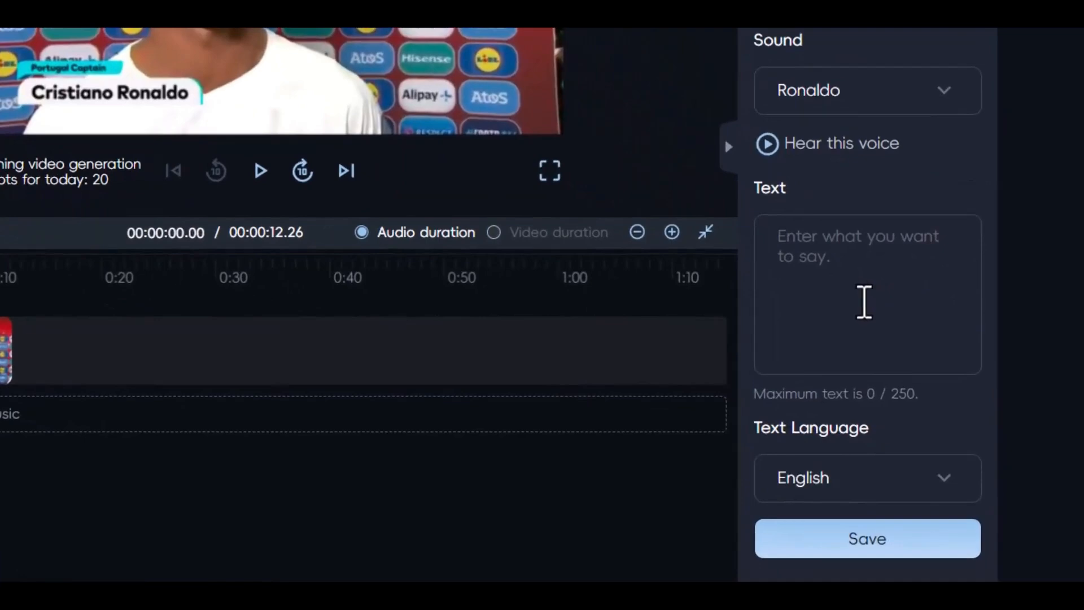
Enter the Arabic greeting script, set its text language to Arabic and save it as Ronaldo-voice speech.
{"action": "type", "text": "اهلا بكم ، انا سعيد جدا لتواجدي معكم اليوم في قناة الاستاذ ابراهيم مهدي ، حلقة اليوم رائعة عن تغيير الكلام في الفيديو بالذكاء الاصطناعي مجانا ."}
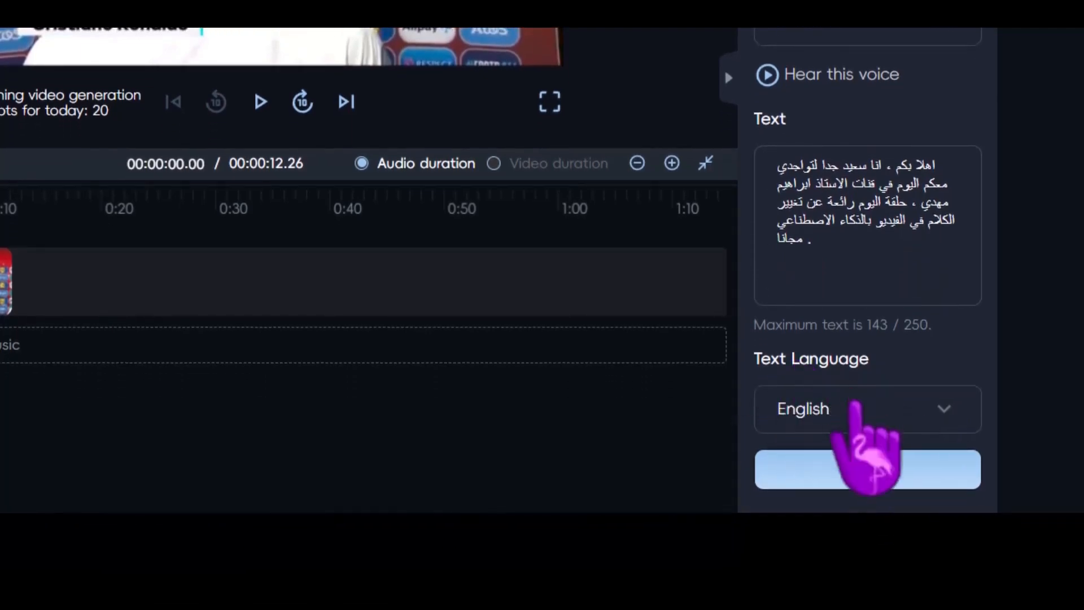
{"action": "left_click", "coordinate": [868, 408]}
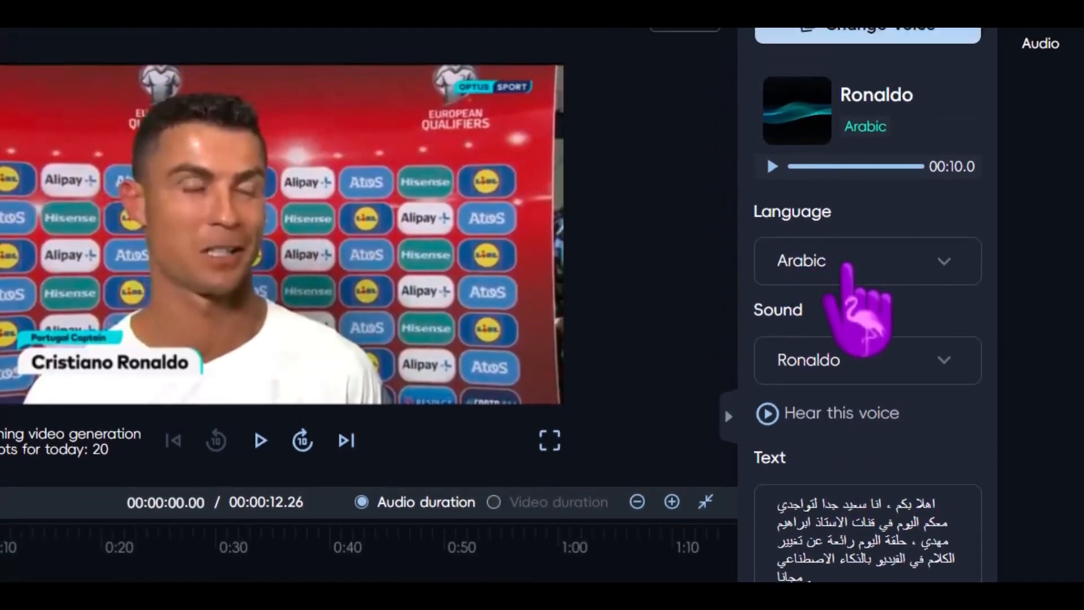
{"action": "scroll", "scroll_direction": "down", "scroll_amount": 3}
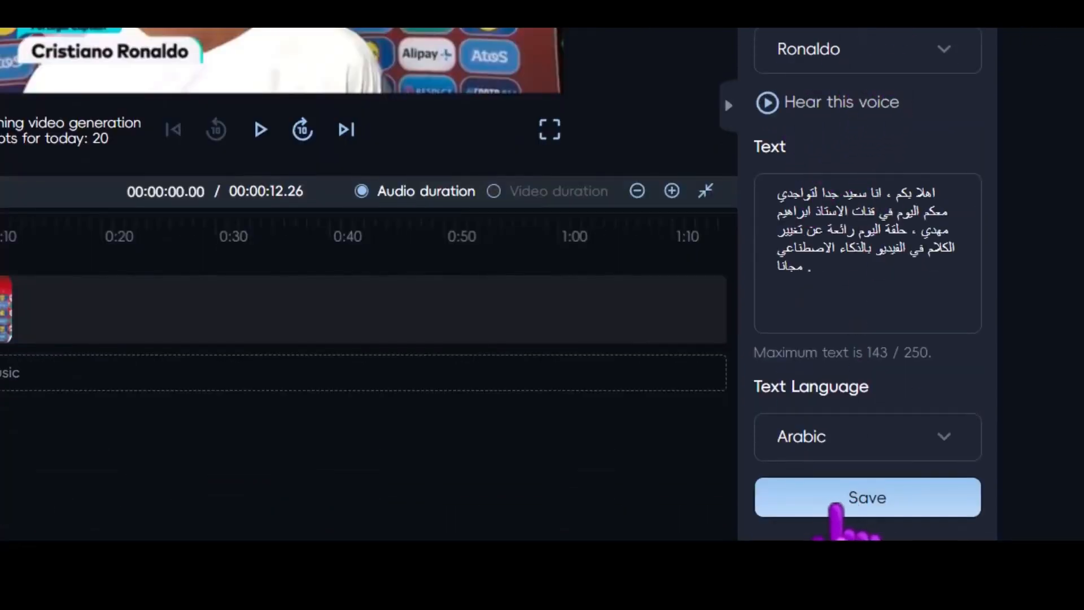
{"action": "left_click", "coordinate": [866, 497]}
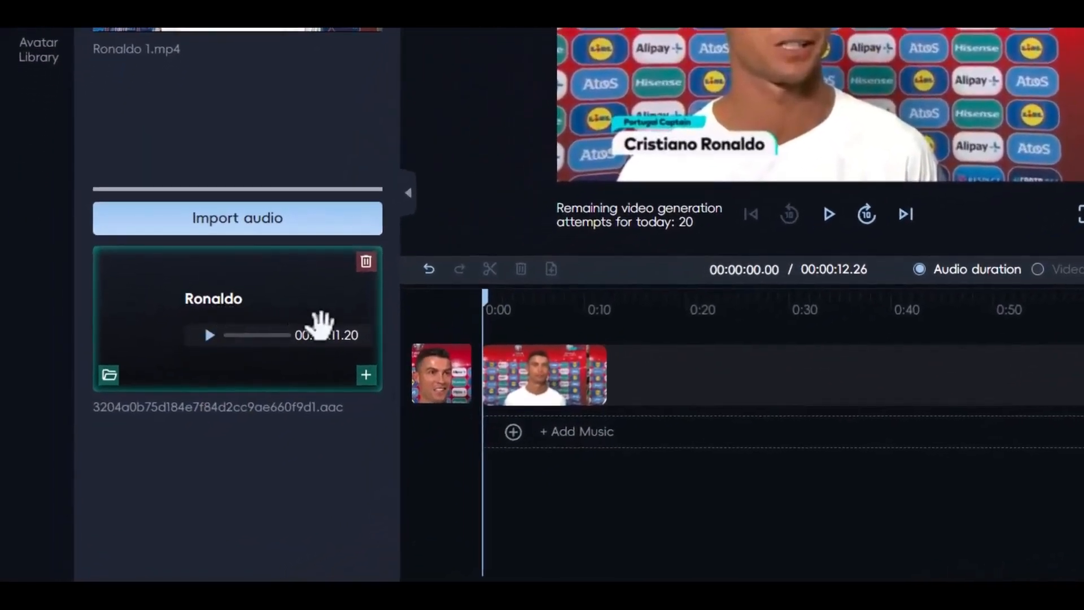
{"action": "mouse_move", "coordinate": [229, 290]}
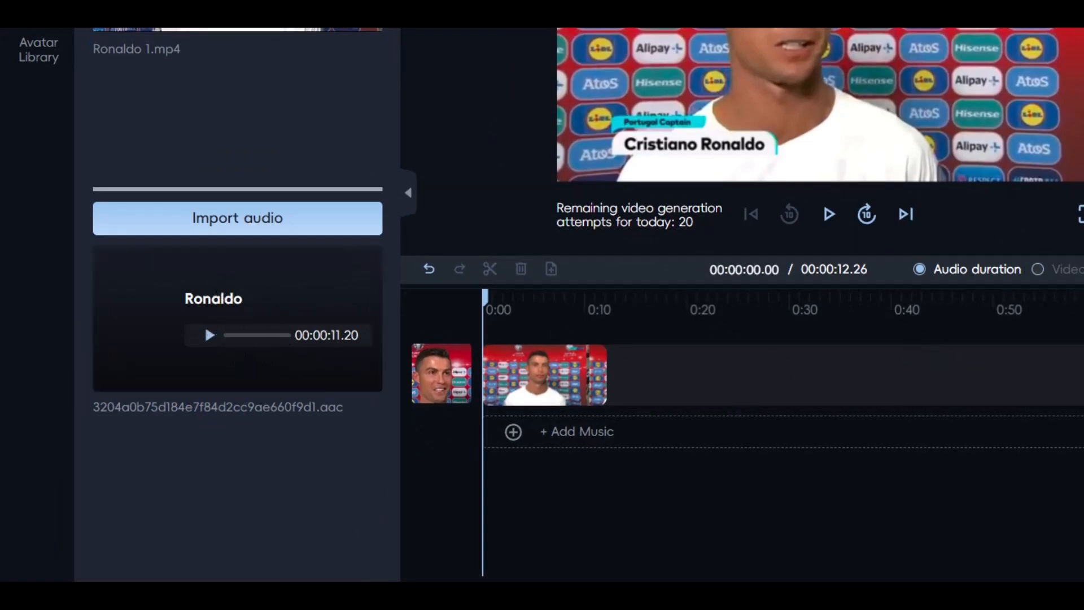
{"action": "left_click", "coordinate": [210, 334]}
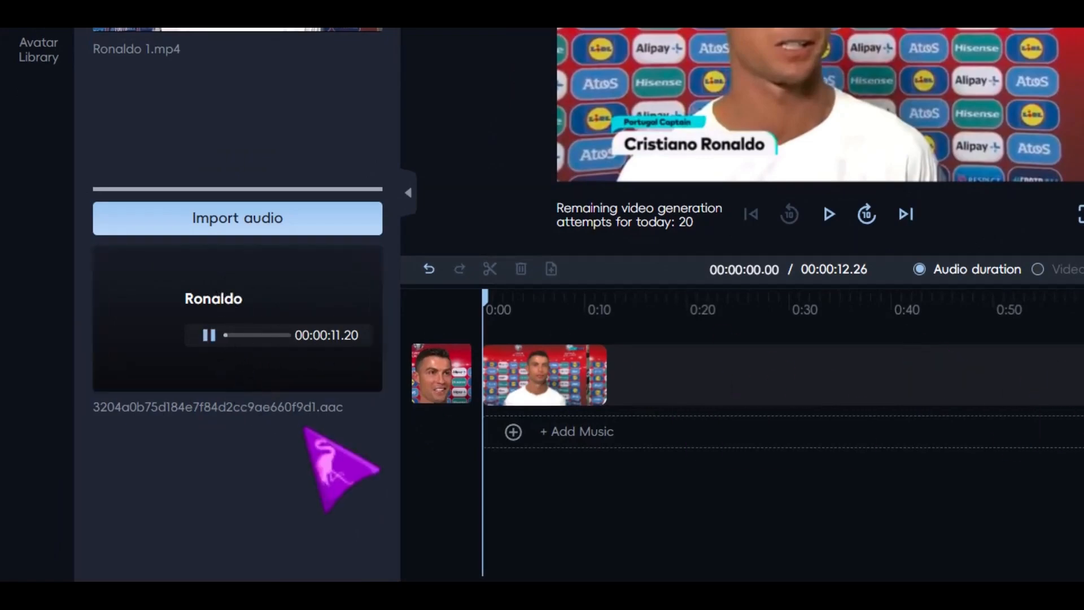
{"action": "mouse_move", "coordinate": [325, 505]}
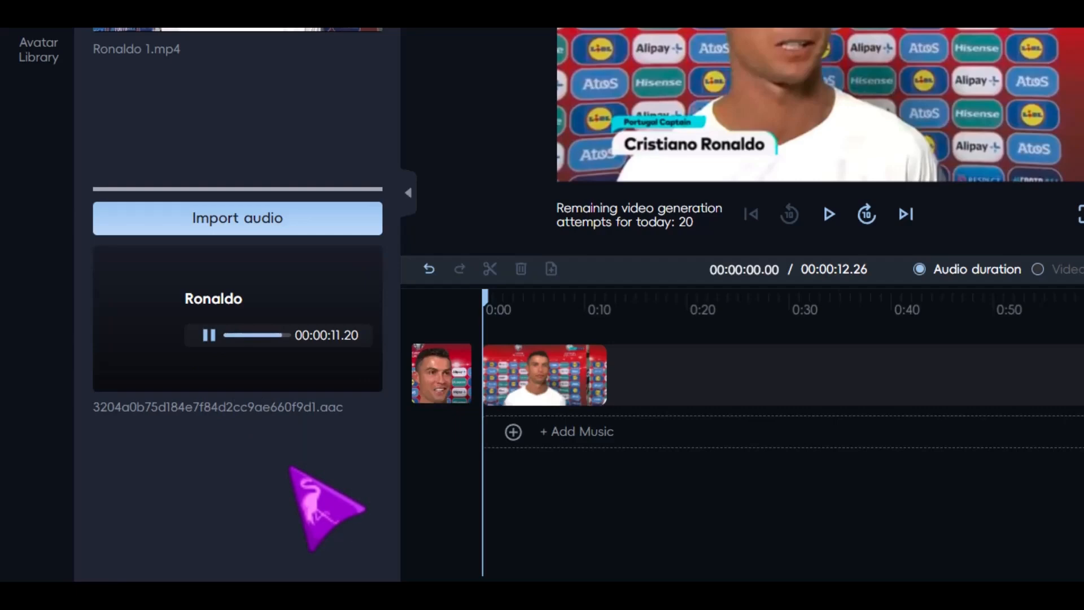
{"action": "left_click", "coordinate": [209, 335]}
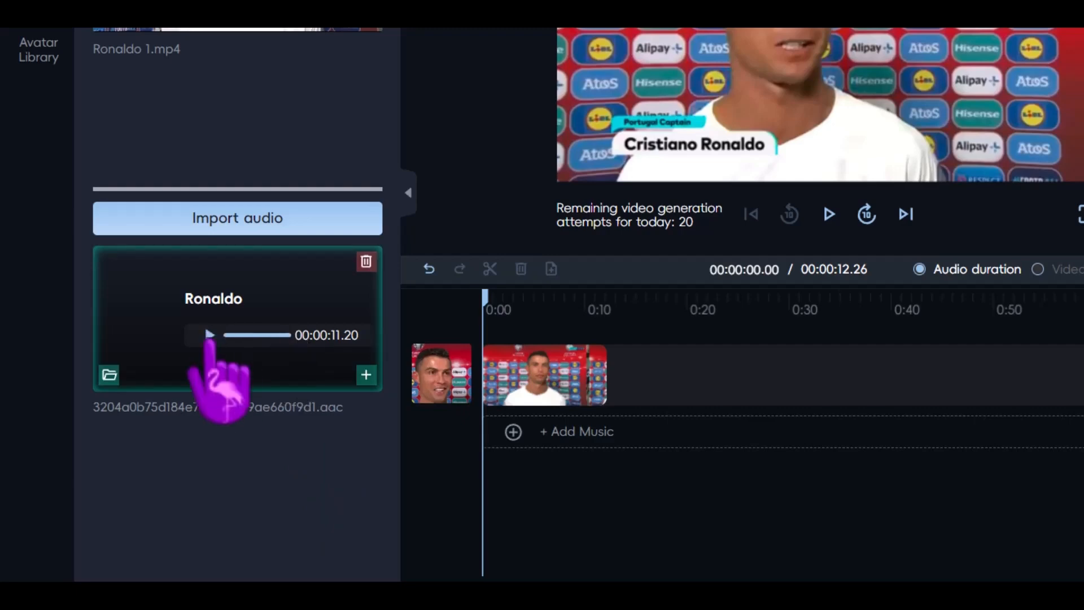
{"action": "left_click_drag", "start_coordinate": [238, 319], "coordinate": [443, 378]}
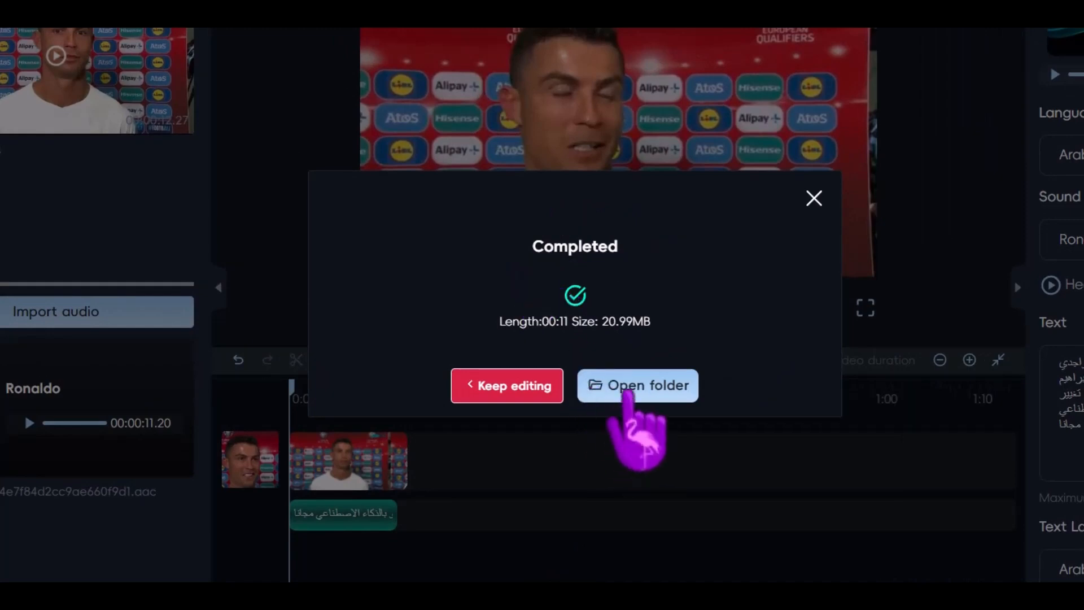
Open the result folder holding the exported MP4 in File Explorer.
{"action": "left_click", "coordinate": [637, 385]}
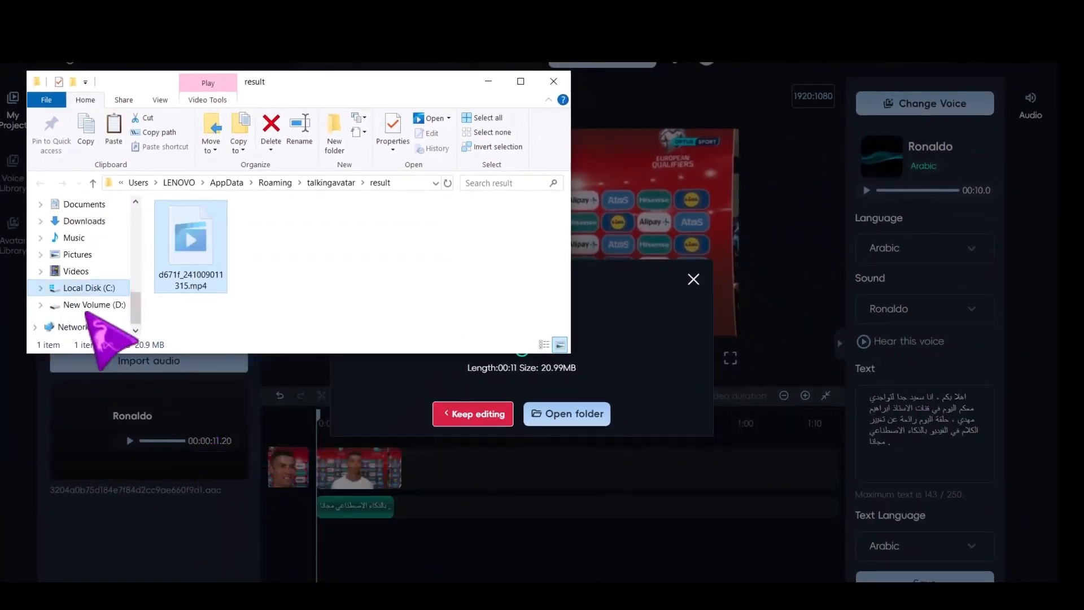
Go to New Volume (D:) where the exported d671f_241009011315.mp4 sits.
{"action": "left_click", "coordinate": [94, 305]}
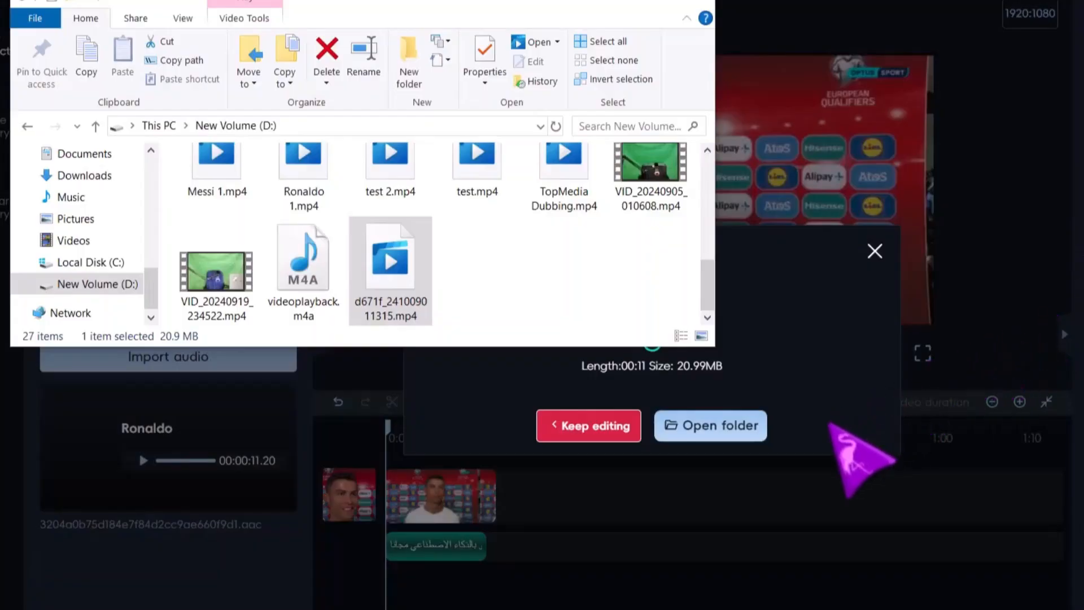
{"action": "mouse_move", "coordinate": [837, 512]}
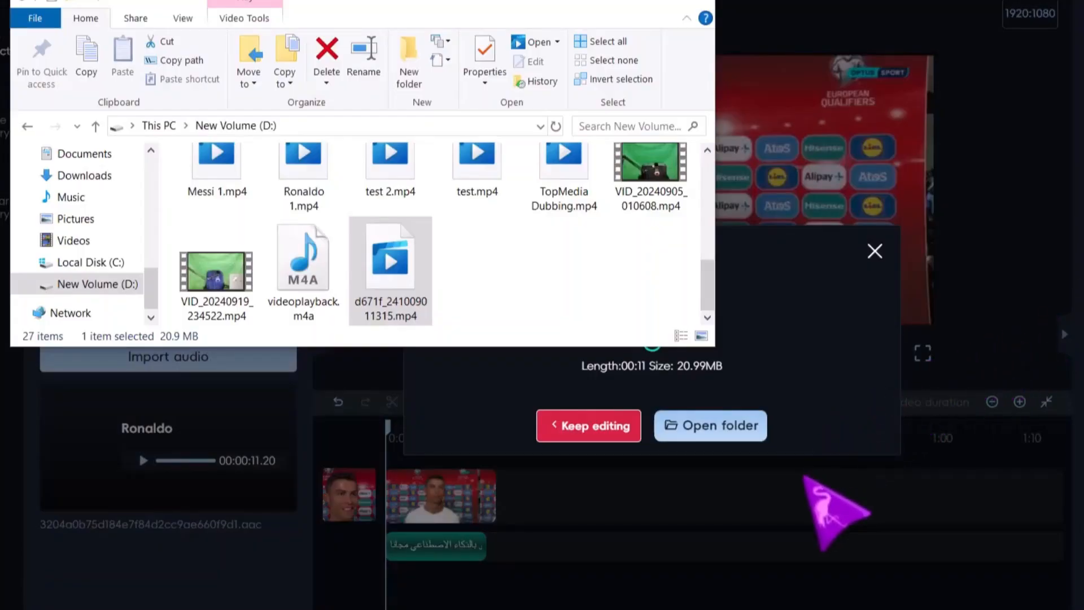